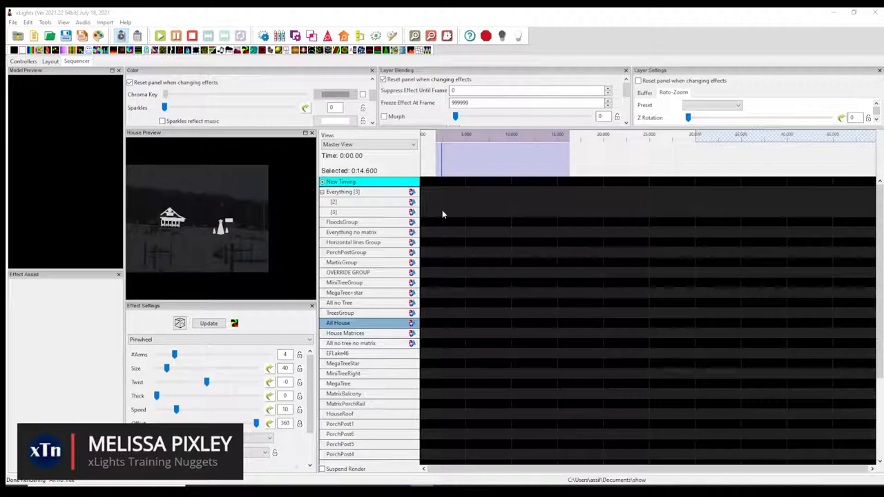
pyautogui.moveTo(259, 142)
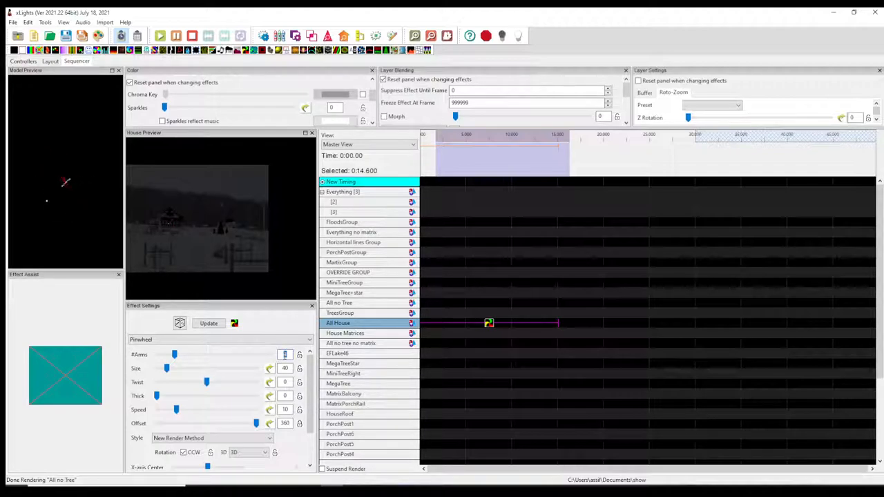
# Try more pinwheel arms, then return the #Arms slider to 4.
pyautogui.moveTo(174, 354); pyautogui.dragTo(245, 354)
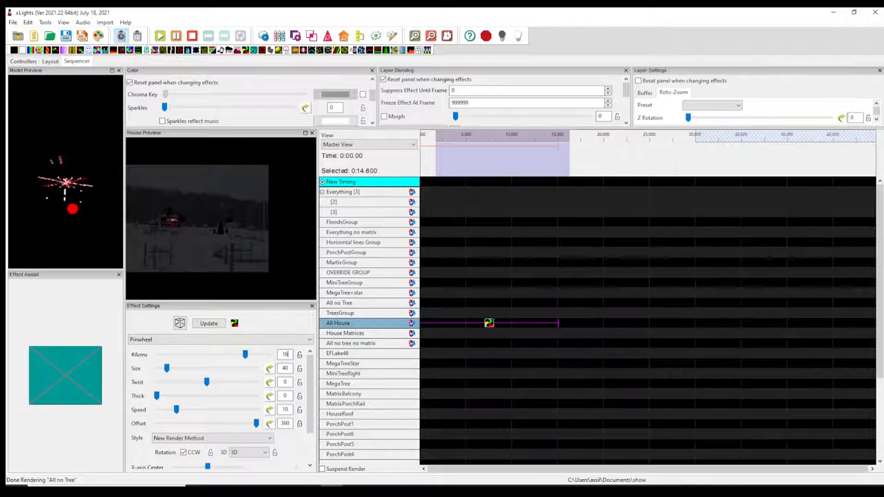
pyautogui.moveTo(244, 354); pyautogui.dragTo(210, 354)
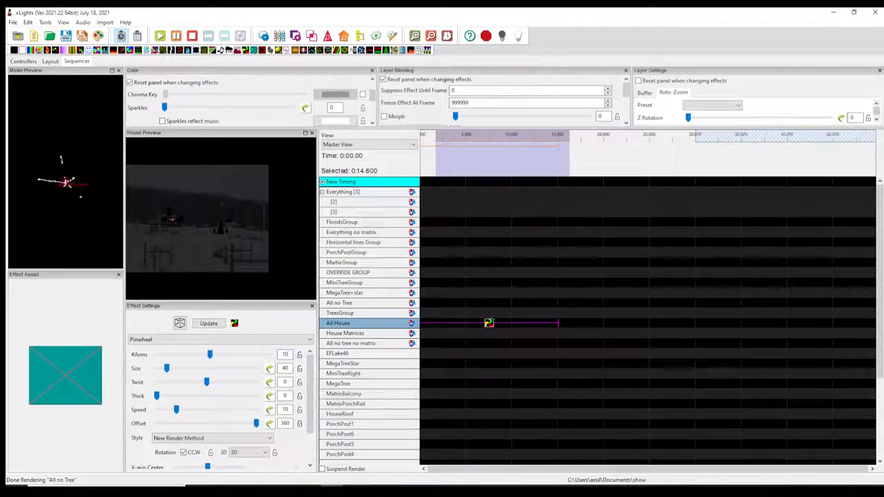
pyautogui.moveTo(210, 355); pyautogui.dragTo(174, 354)
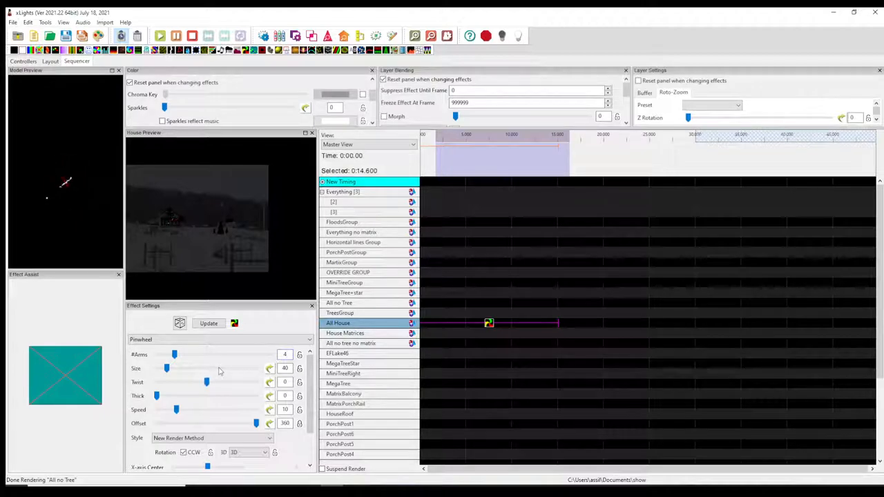
# Enlarge the pinwheel Size slider in several drags up to 307.
pyautogui.moveTo(166, 368); pyautogui.dragTo(197, 368)
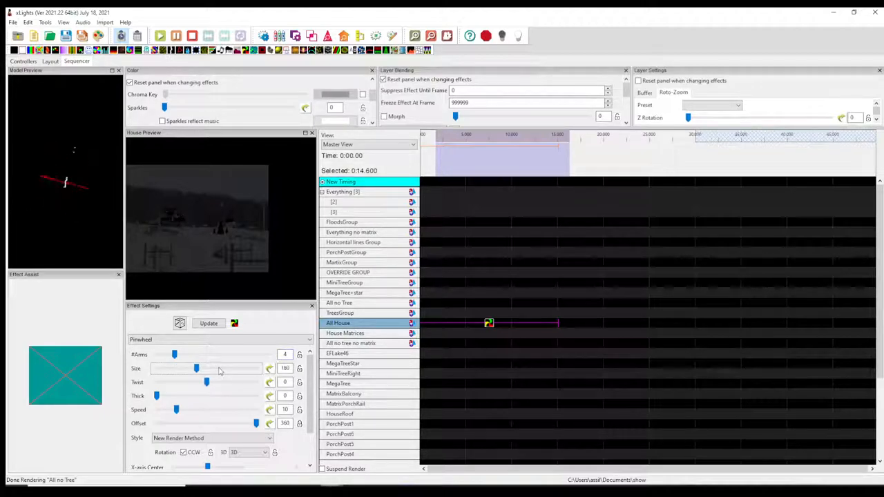
pyautogui.moveTo(197, 368); pyautogui.dragTo(195, 369)
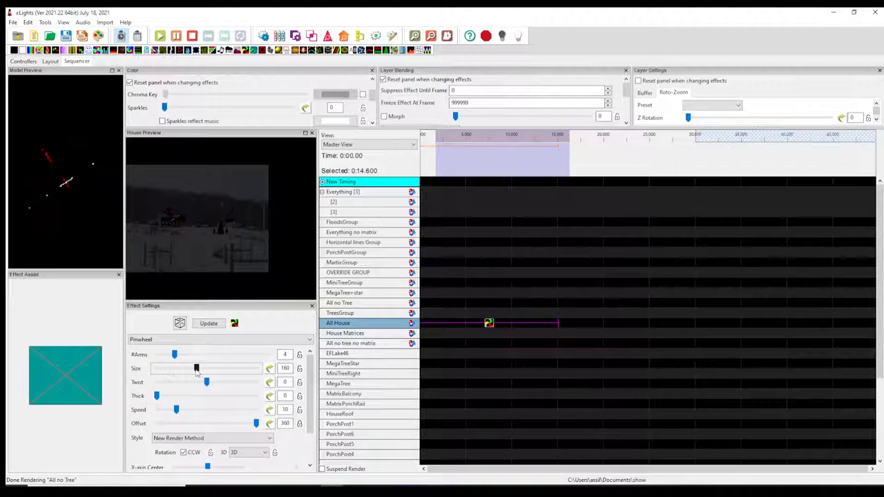
pyautogui.moveTo(196, 367); pyautogui.dragTo(223, 368)
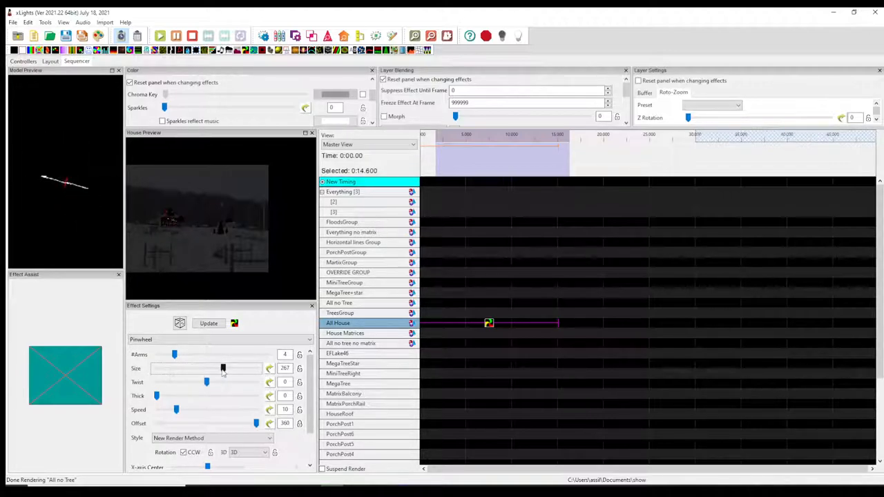
pyautogui.moveTo(223, 368); pyautogui.dragTo(232, 368)
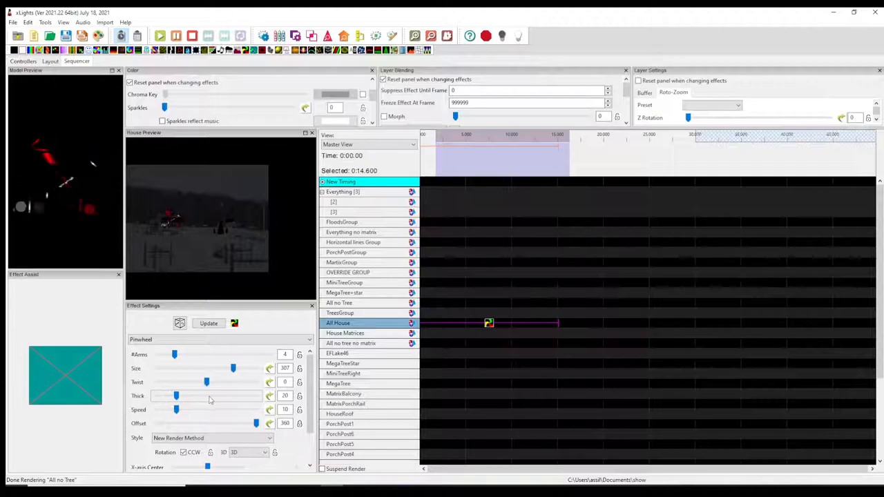
# Thicken the pinwheel arms to 98 and set the twist to 360.
pyautogui.moveTo(176, 396); pyautogui.dragTo(209, 396)
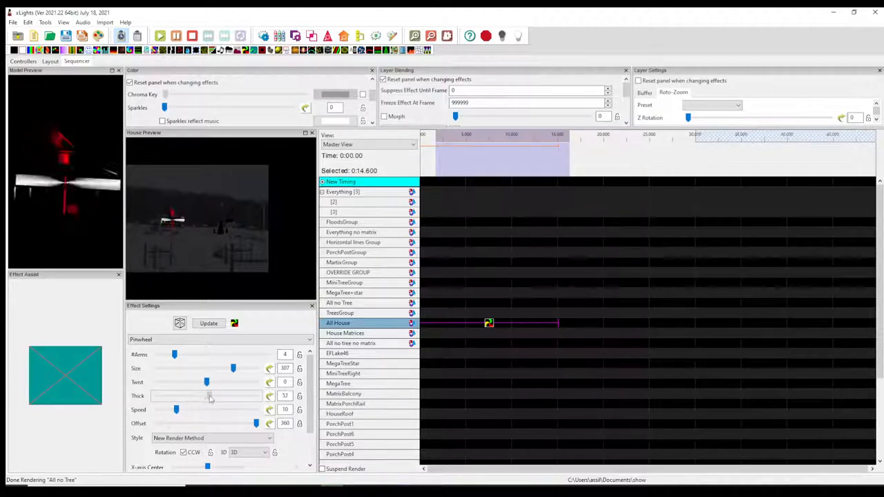
pyautogui.moveTo(211, 395); pyautogui.dragTo(246, 396)
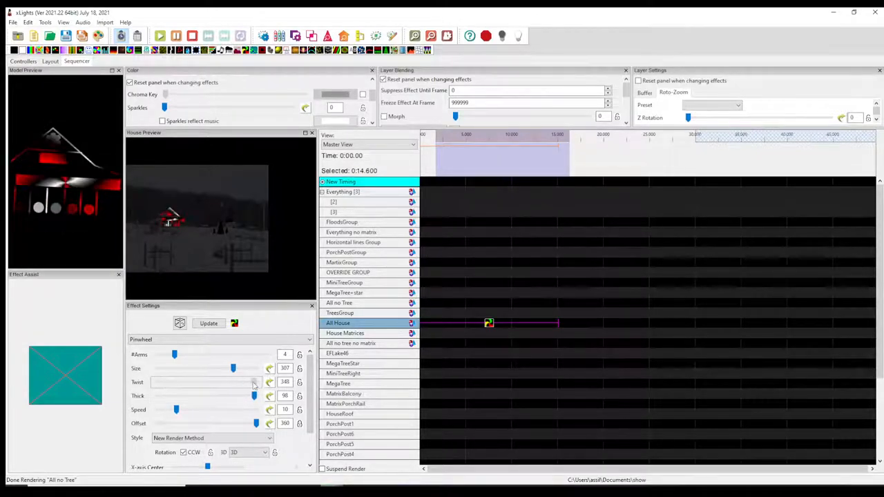
pyautogui.moveTo(254, 382); pyautogui.dragTo(257, 382)
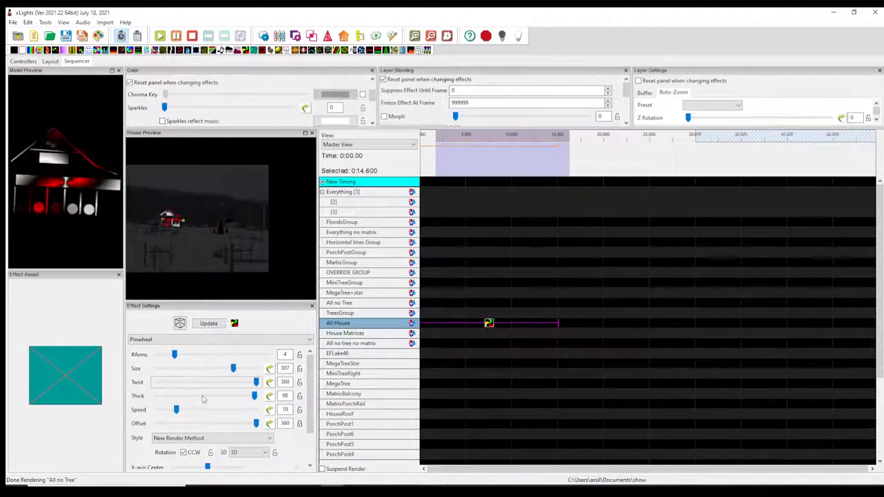
pyautogui.moveTo(176, 410); pyautogui.dragTo(187, 409)
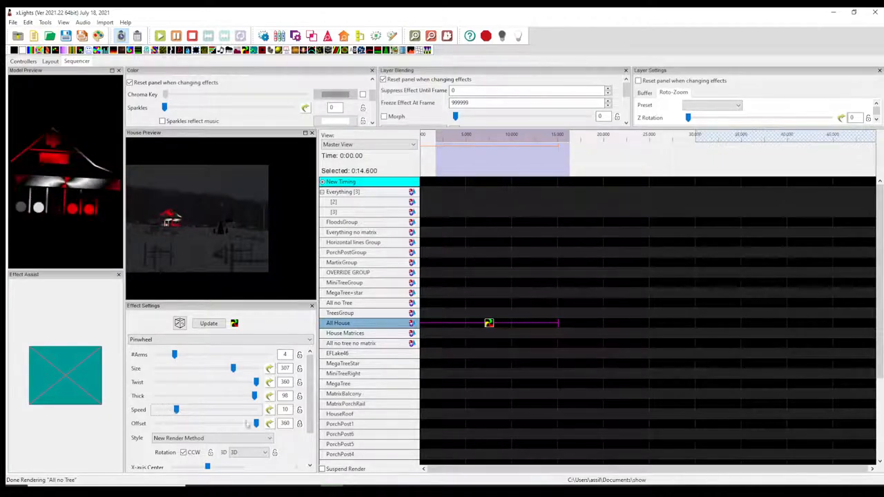
pyautogui.scroll(-3)
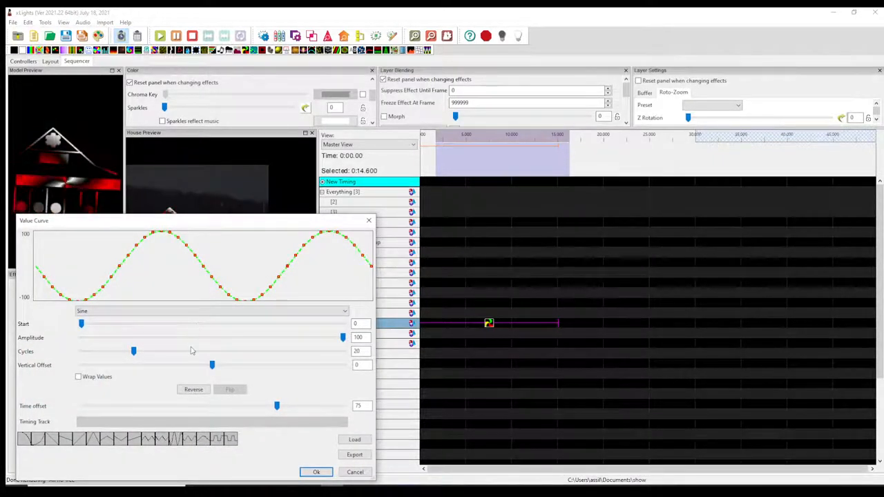
# Test a smaller sine amplitude, restore it to 100, and confirm the curve.
pyautogui.moveTo(342, 337); pyautogui.dragTo(167, 337)
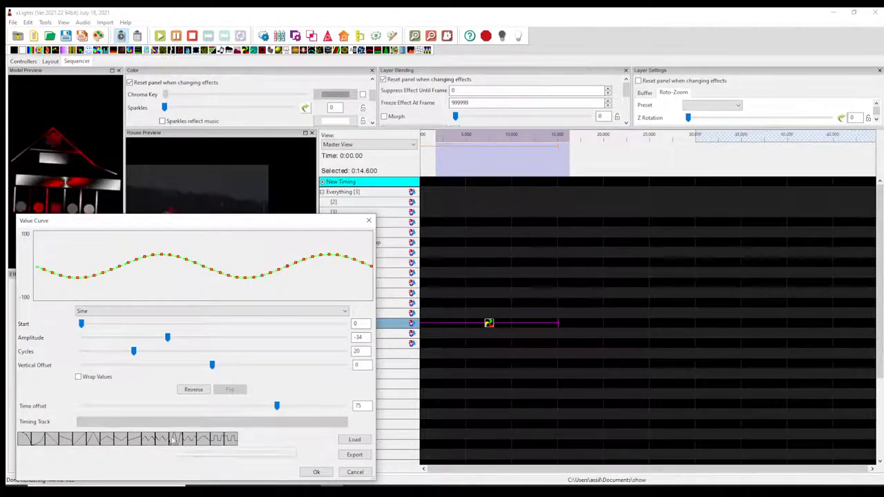
pyautogui.moveTo(168, 337); pyautogui.dragTo(343, 337)
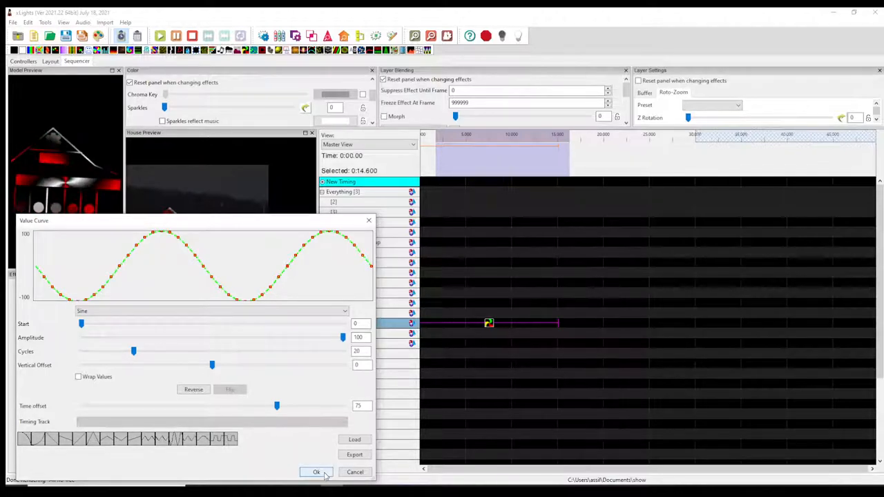
pyautogui.click(316, 472)
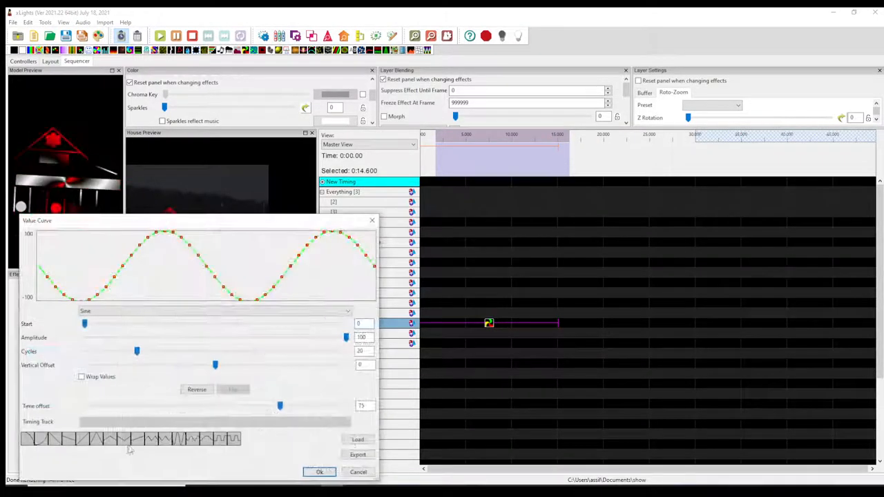
# Try a Ramp curve shape, switch back to Sine, and confirm.
pyautogui.click(215, 311)
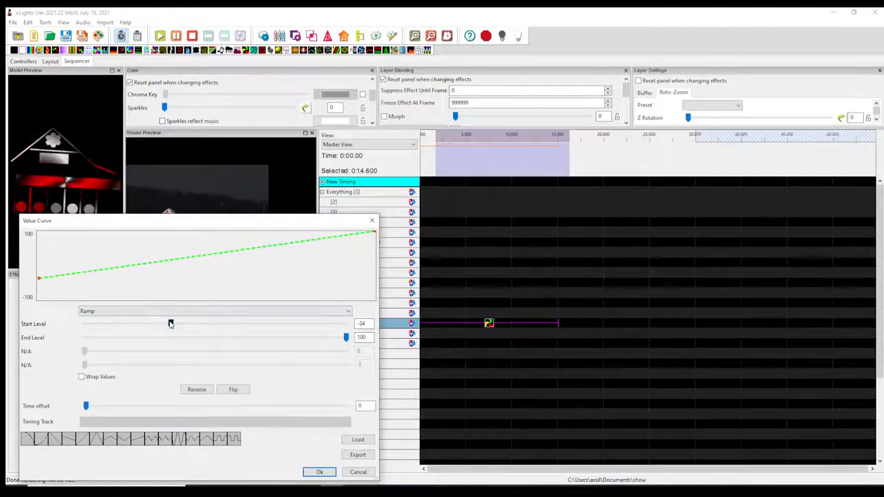
pyautogui.click(319, 472)
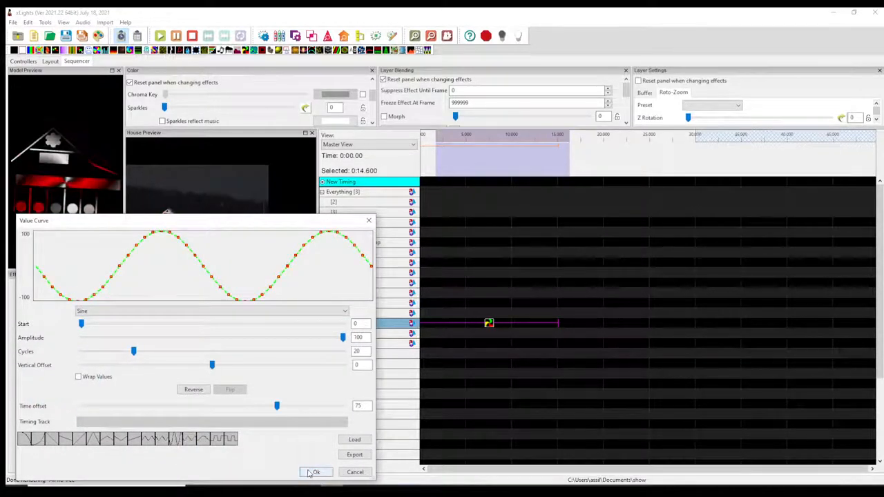
pyautogui.click(316, 472)
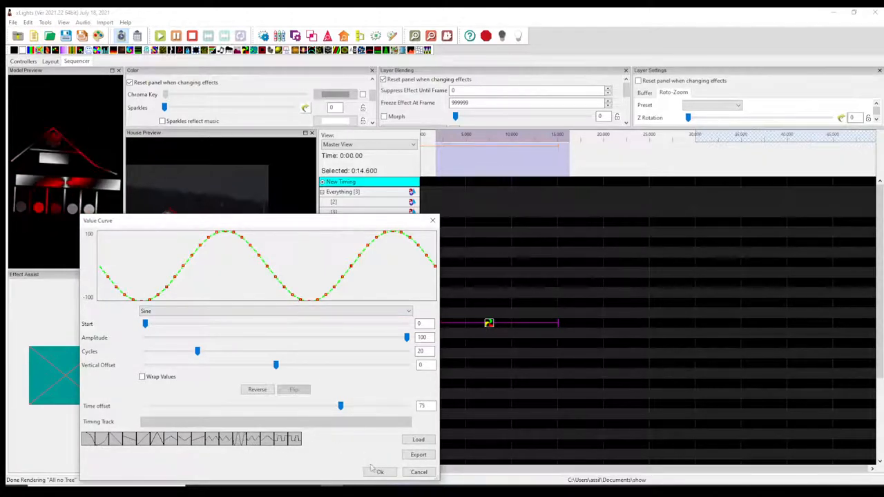
# Give the second centre axis a sine curve, trying 80 cycles before keeping 20.
pyautogui.click(378, 472)
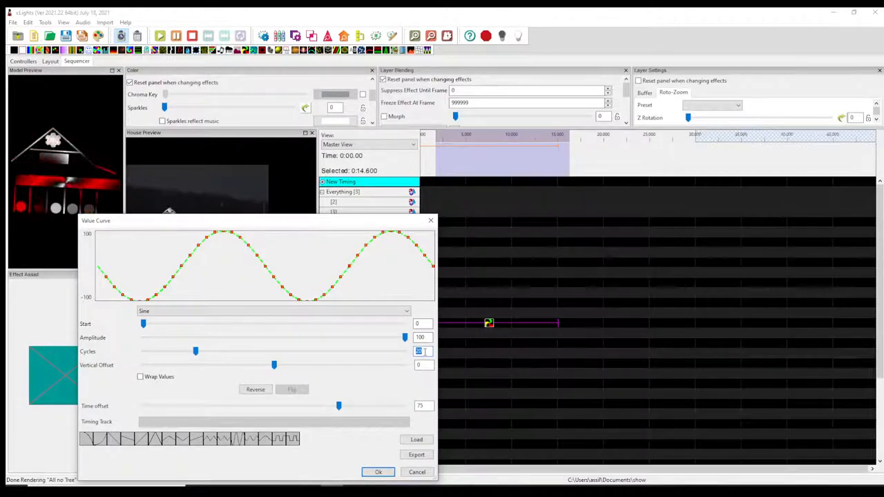
pyautogui.moveTo(195, 351); pyautogui.dragTo(352, 351)
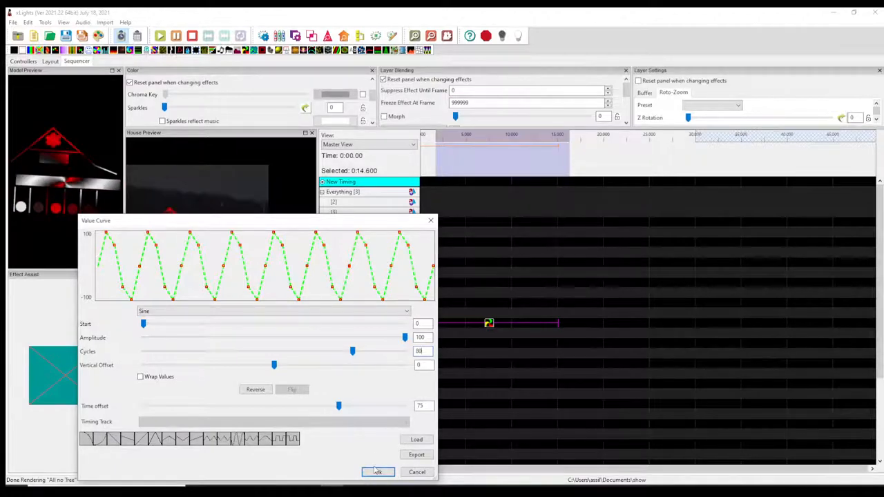
pyautogui.click(378, 472)
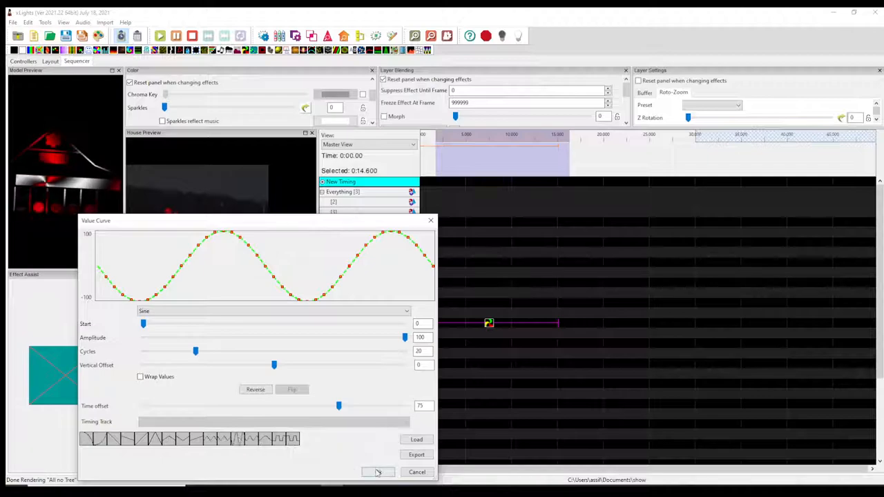
pyautogui.click(378, 472)
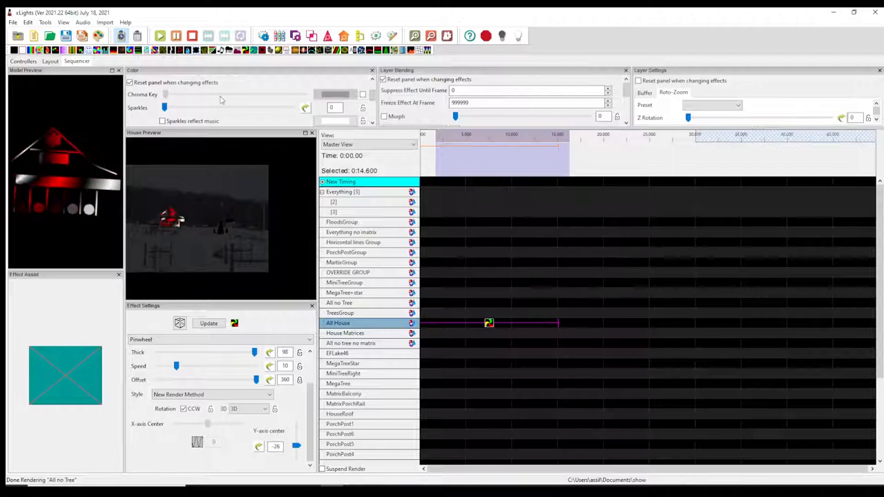
# Set Sparkles to 40 and raise the pinwheel #Arms to 10.
pyautogui.moveTo(164, 107); pyautogui.dragTo(190, 107)
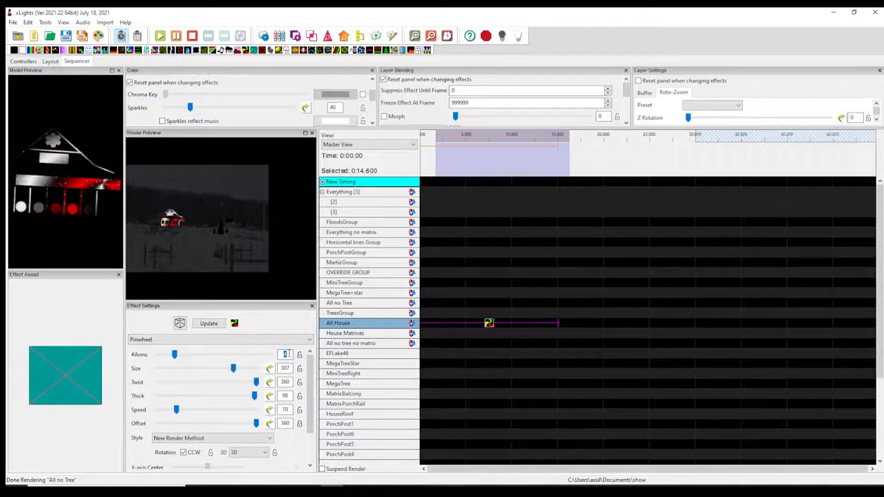
pyautogui.moveTo(174, 355); pyautogui.dragTo(210, 355)
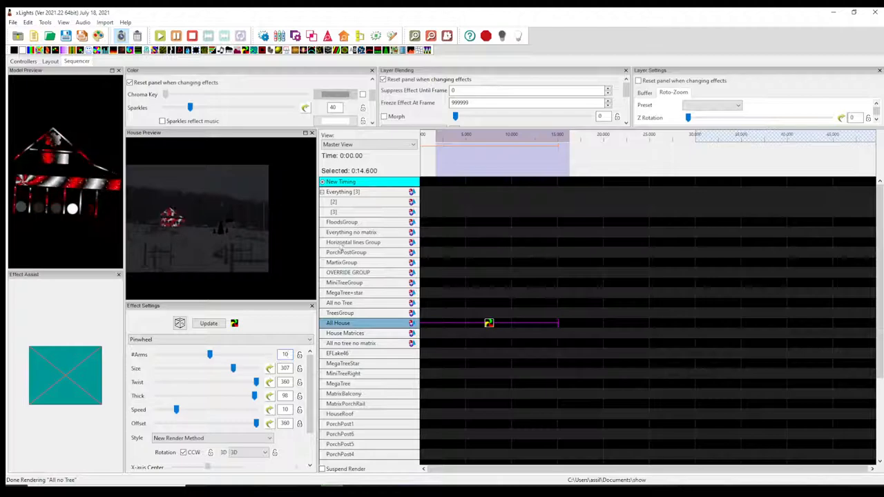